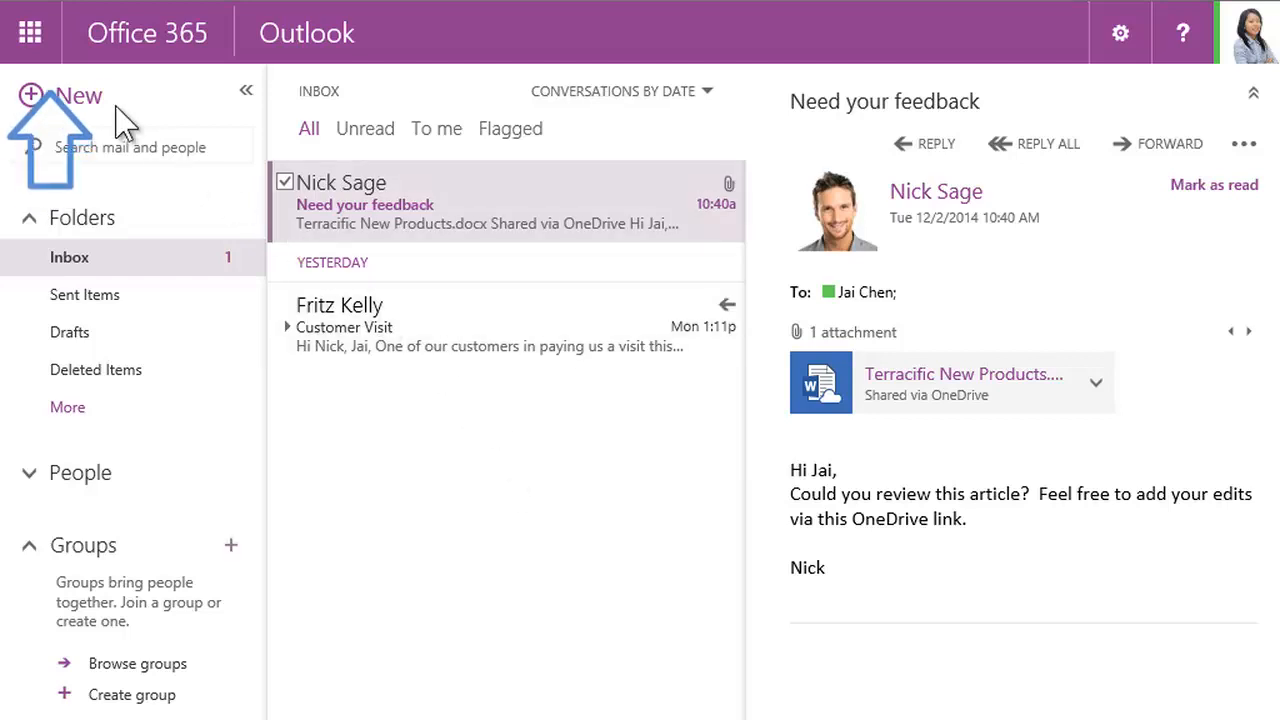
Bring up the Office 365 app launcher grid from Outlook on the web
{"action": "left_click", "coordinate": [29, 32]}
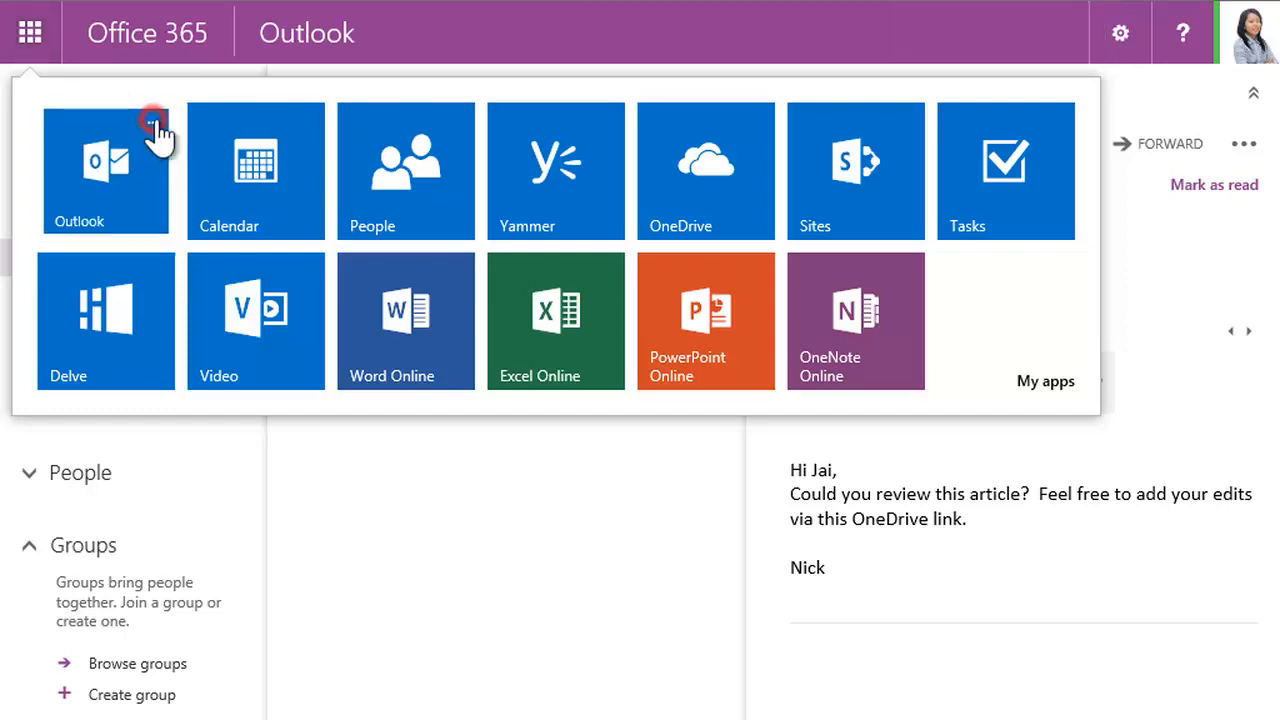
Pin the Outlook tile to the nav bar and unpin the Yammer tile from the launcher
{"action": "left_click", "coordinate": [155, 118]}
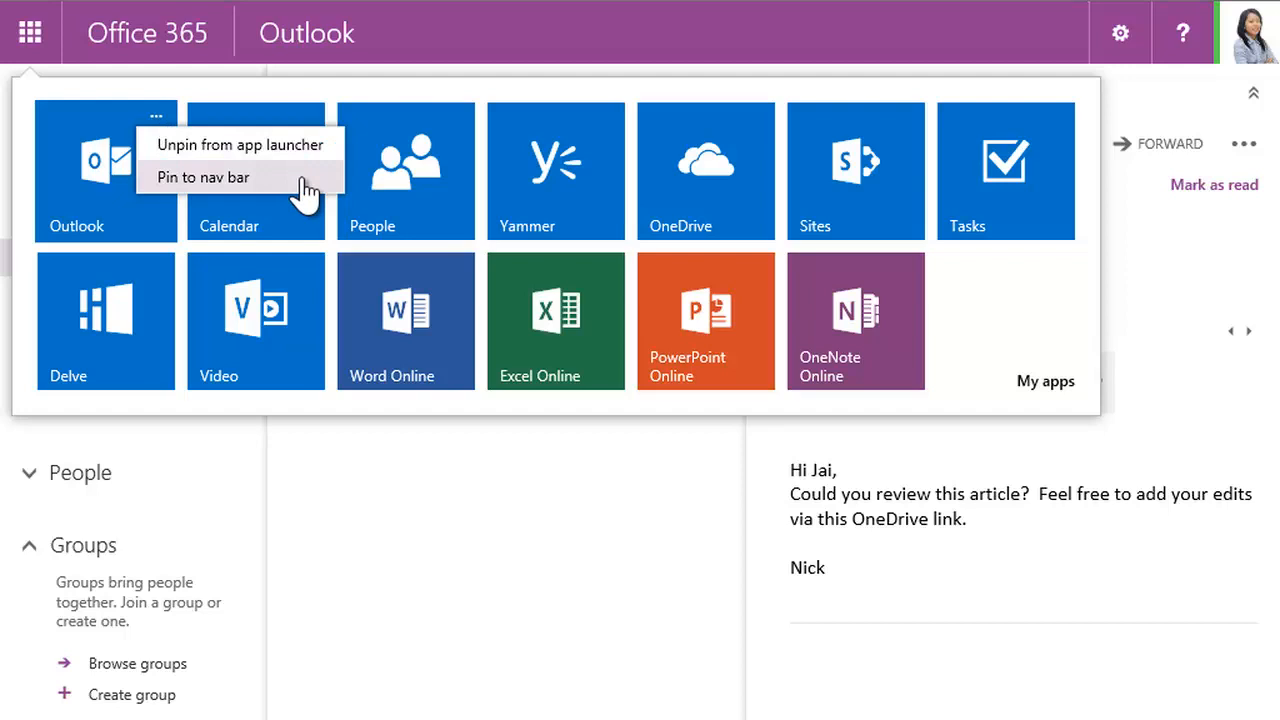
{"action": "left_click", "coordinate": [203, 177]}
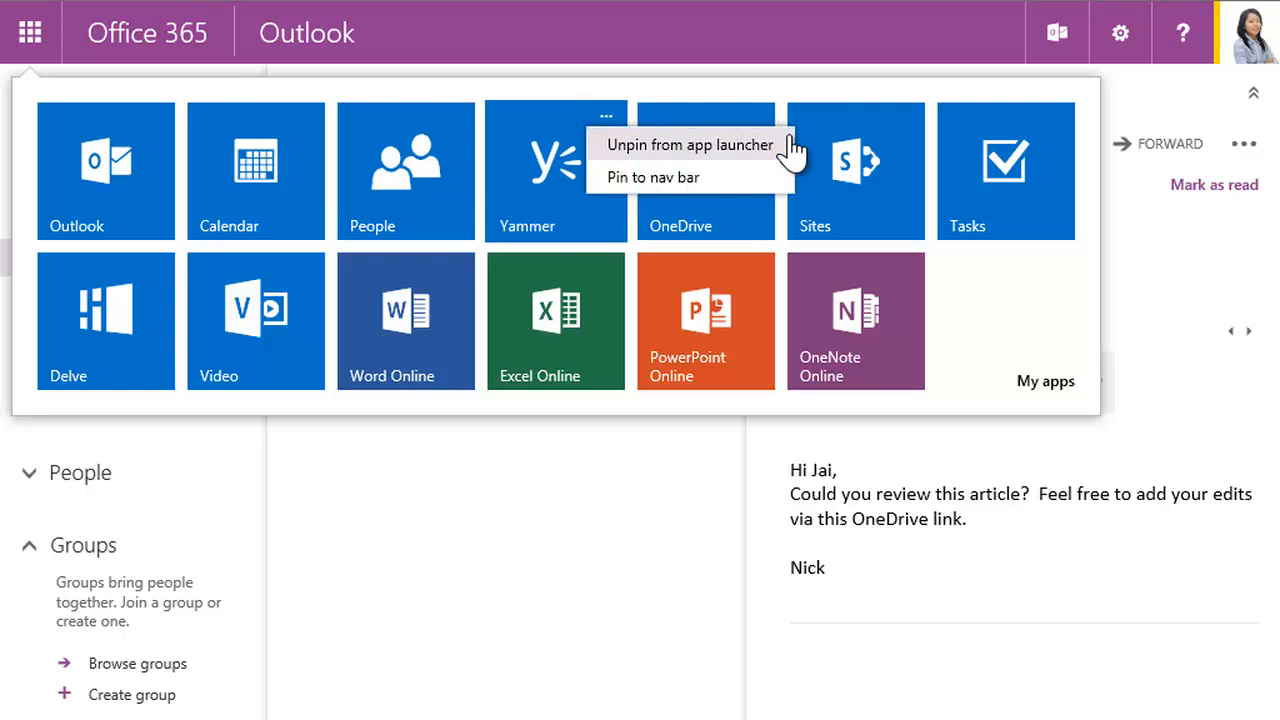
{"action": "left_click", "coordinate": [690, 144]}
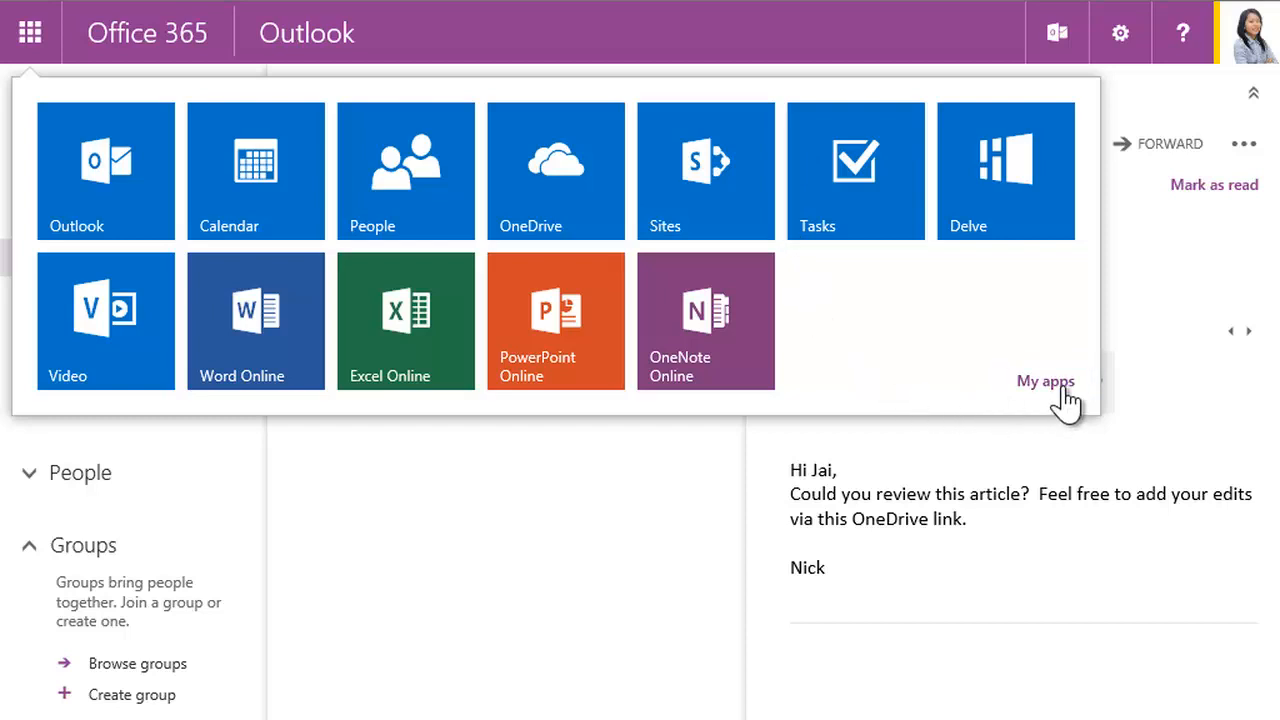
From My apps, pin Yammer back to the app launcher and check it in the launcher
{"action": "left_click", "coordinate": [1045, 381]}
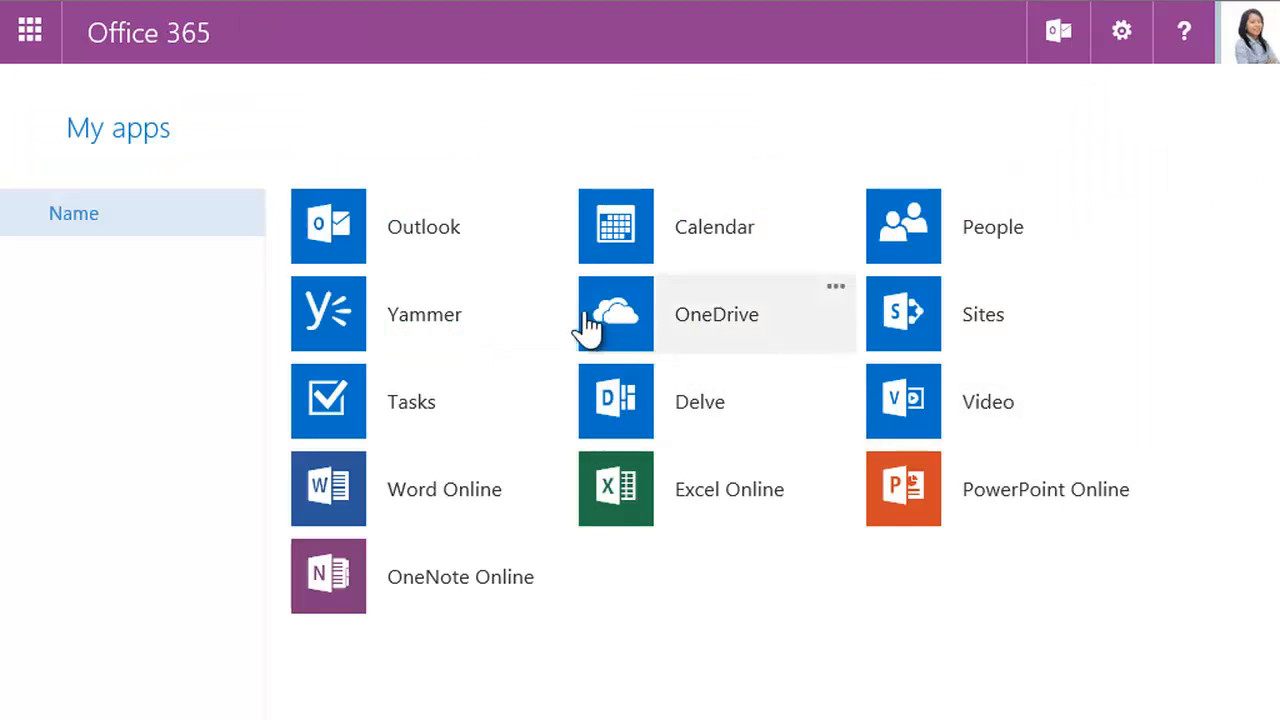
{"action": "left_click", "coordinate": [547, 290]}
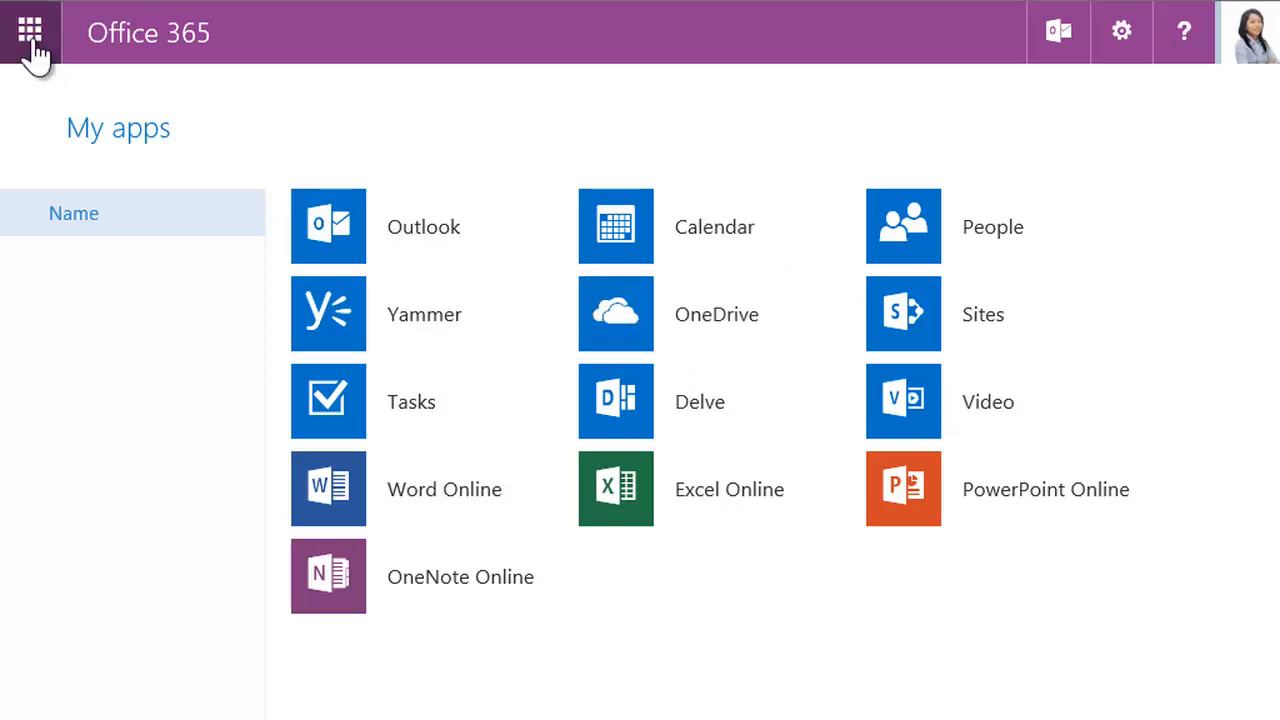
{"action": "left_click", "coordinate": [29, 32]}
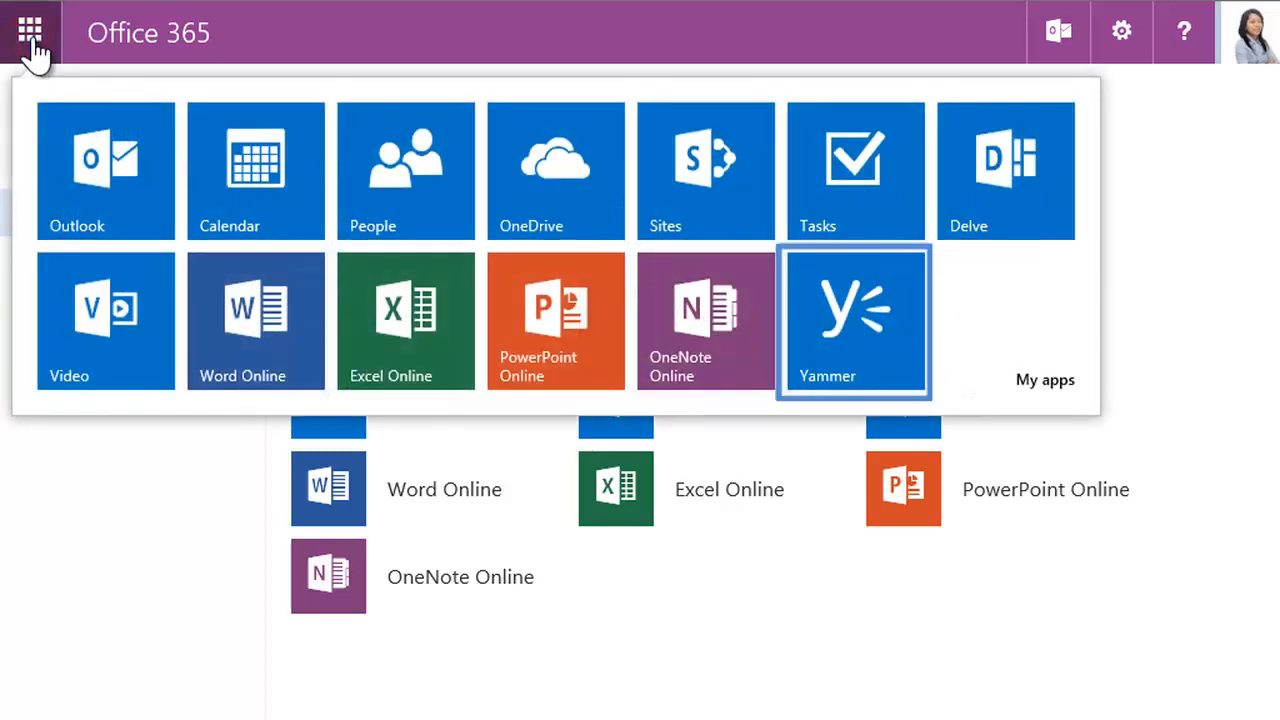
{"action": "left_click", "coordinate": [854, 320]}
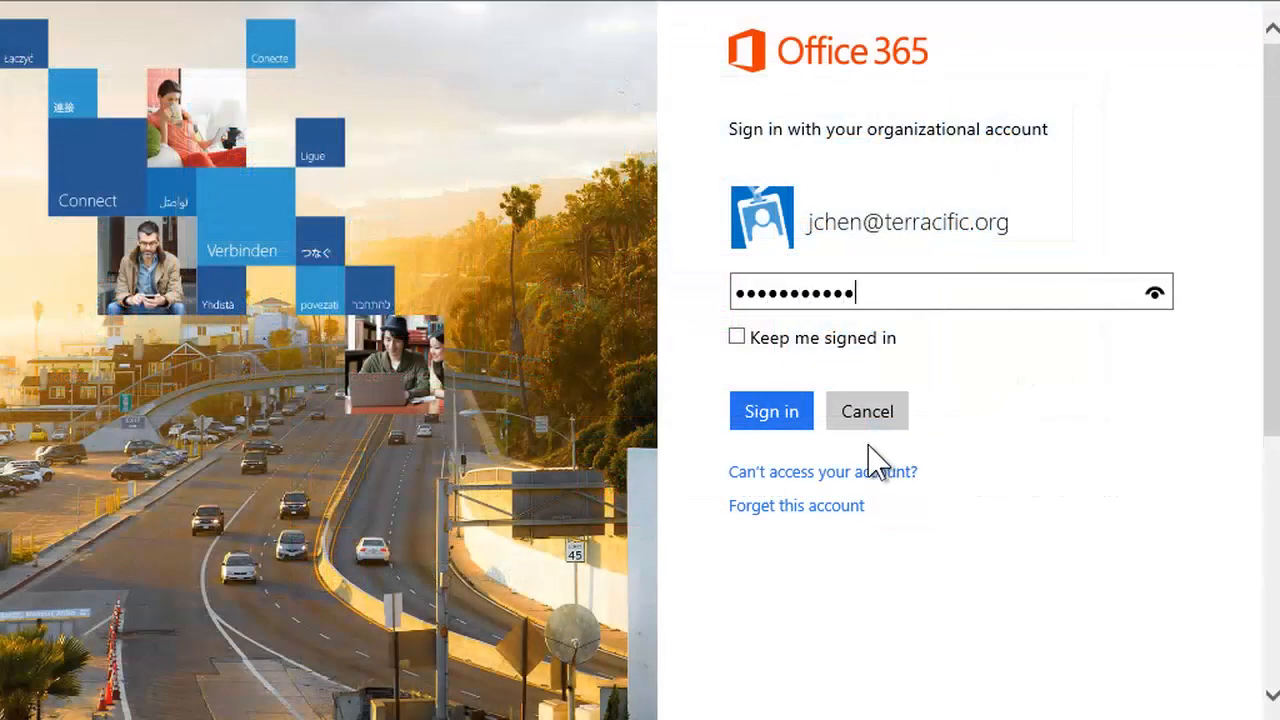
Sign in to Office 365 and land back in the Outlook inbox
{"action": "left_click", "coordinate": [770, 411]}
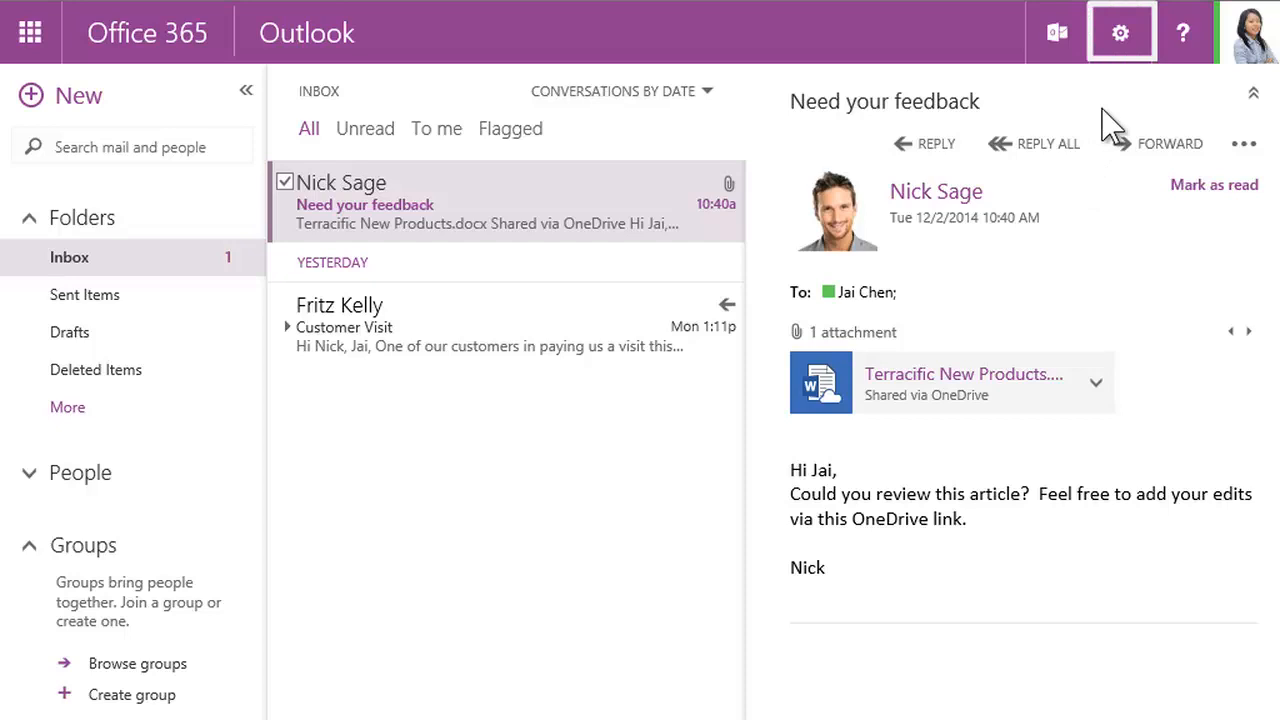
In Office 365 settings, choose OneDrive as the start page
{"action": "left_click", "coordinate": [1120, 32]}
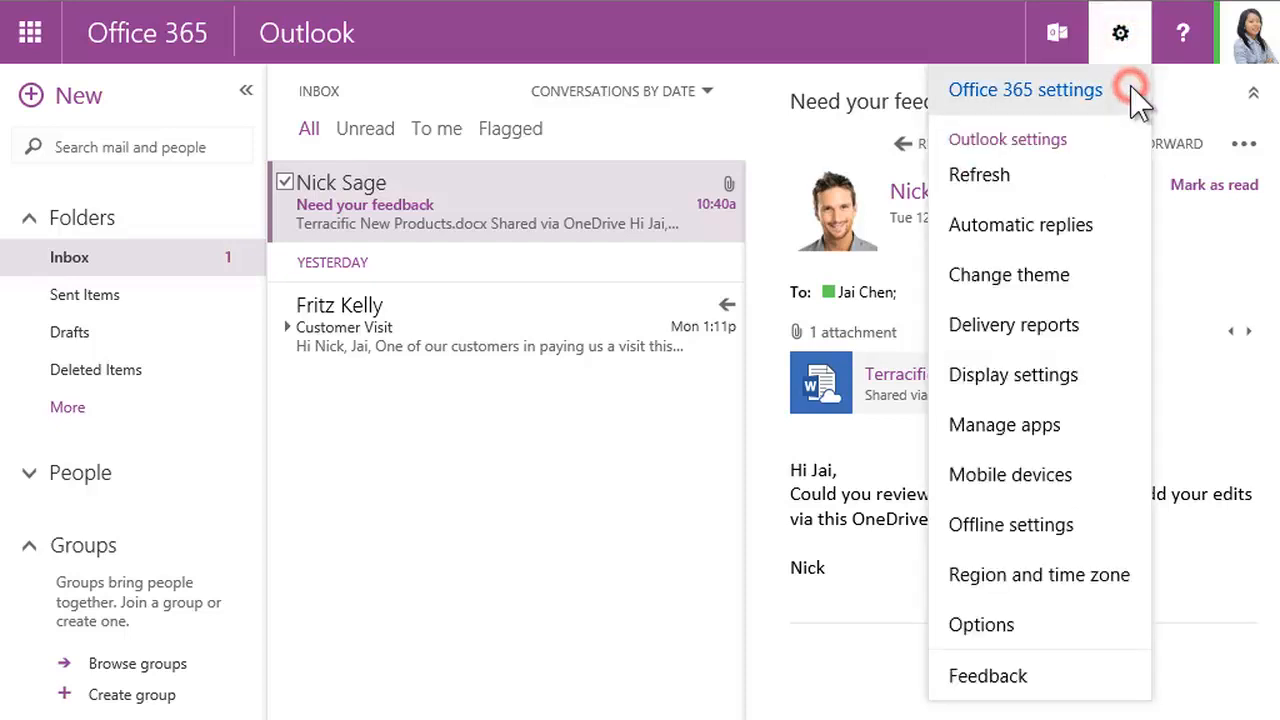
{"action": "left_click", "coordinate": [1025, 89]}
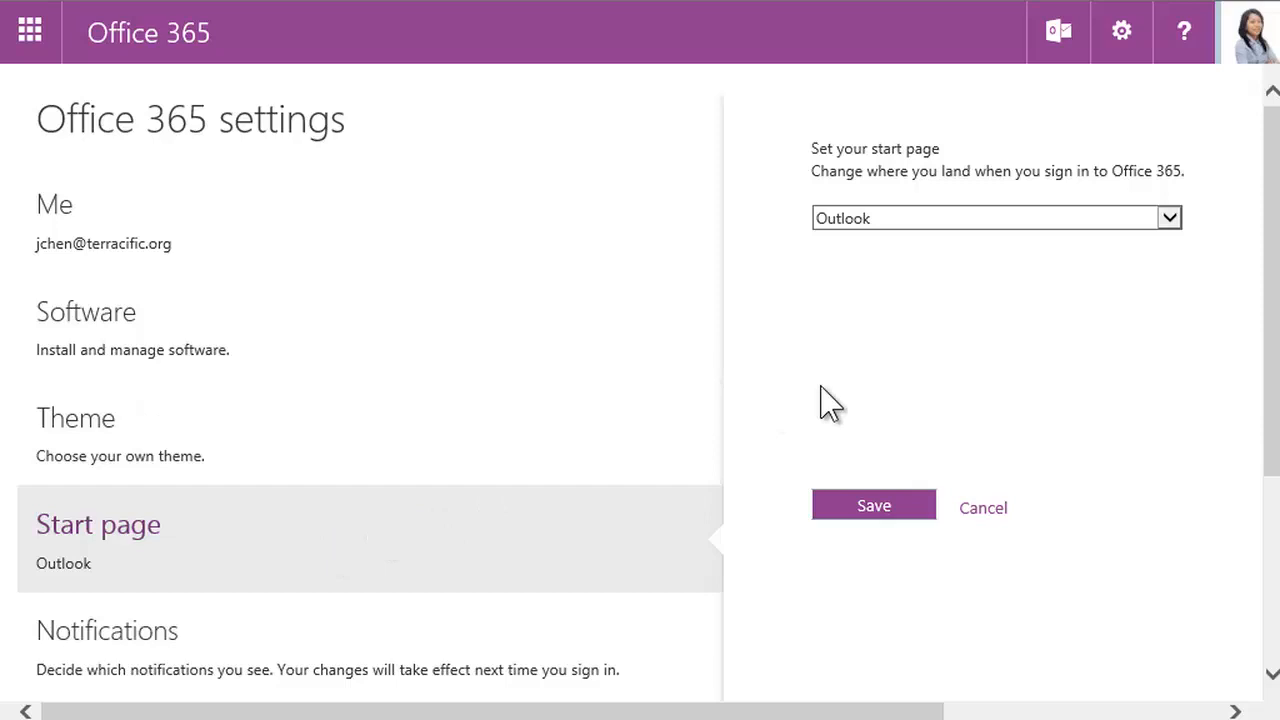
{"action": "left_click", "coordinate": [1168, 218]}
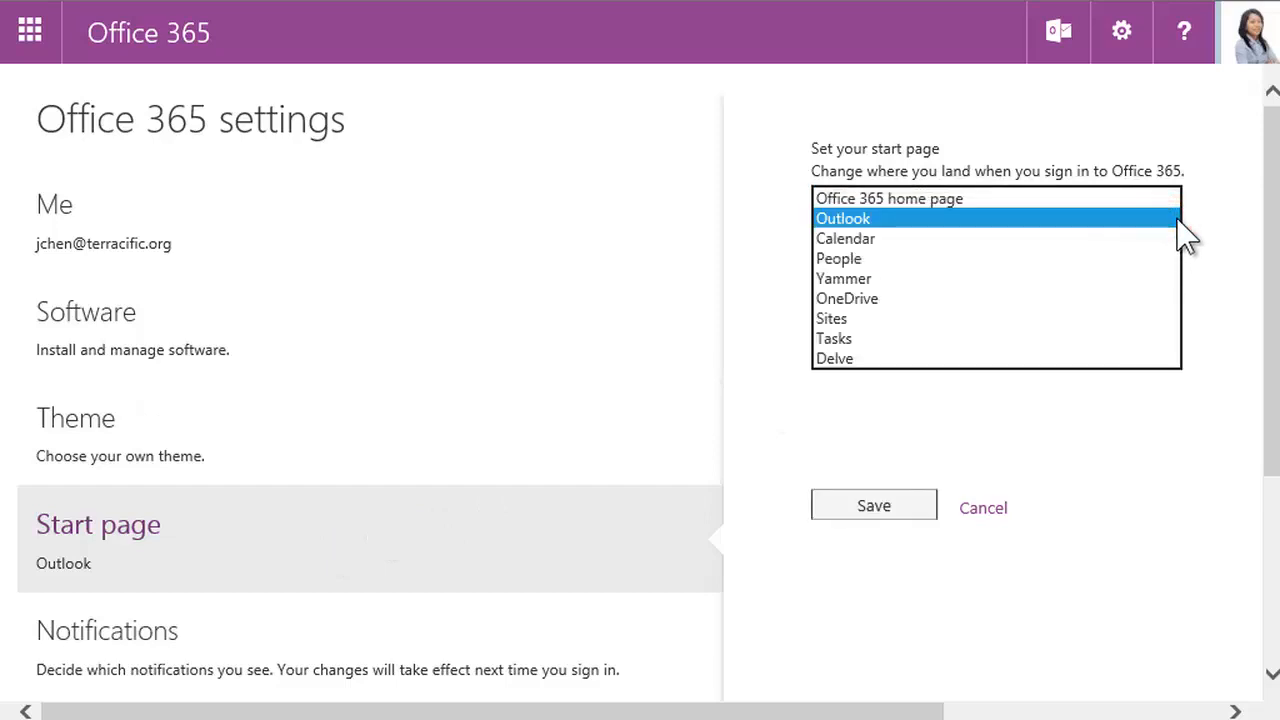
{"action": "mouse_move", "coordinate": [1178, 225]}
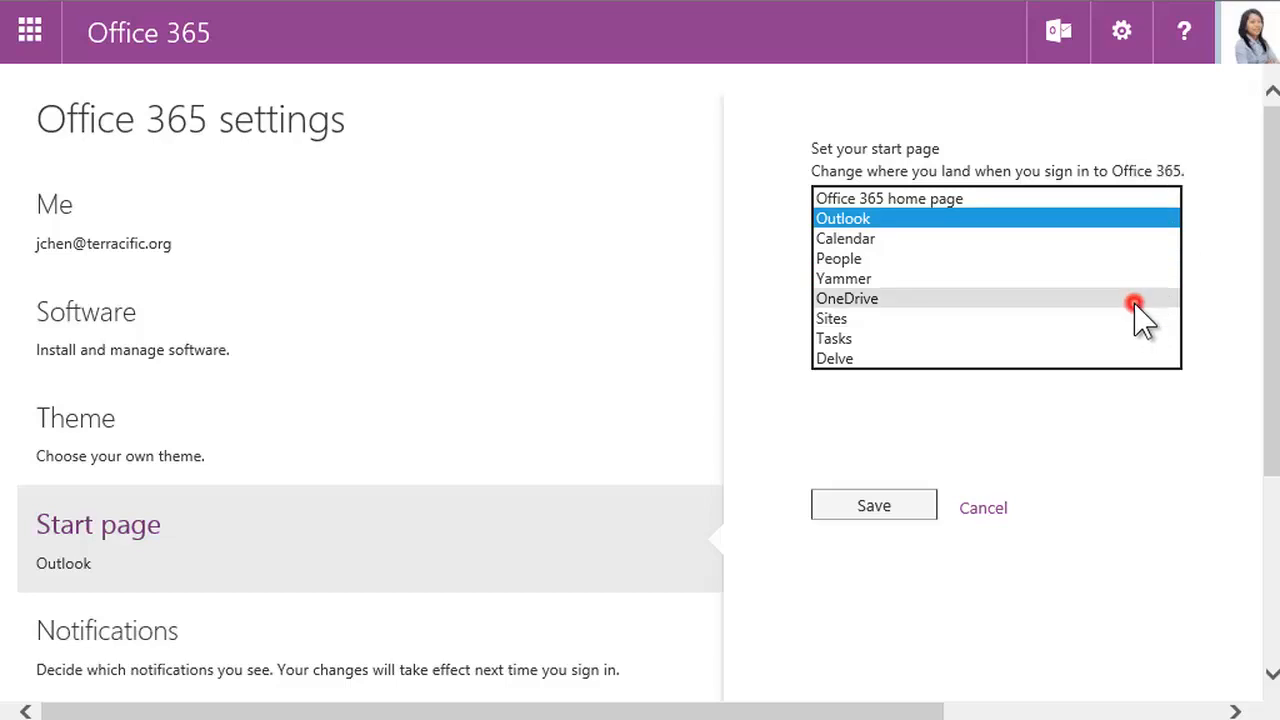
{"action": "left_click", "coordinate": [847, 298]}
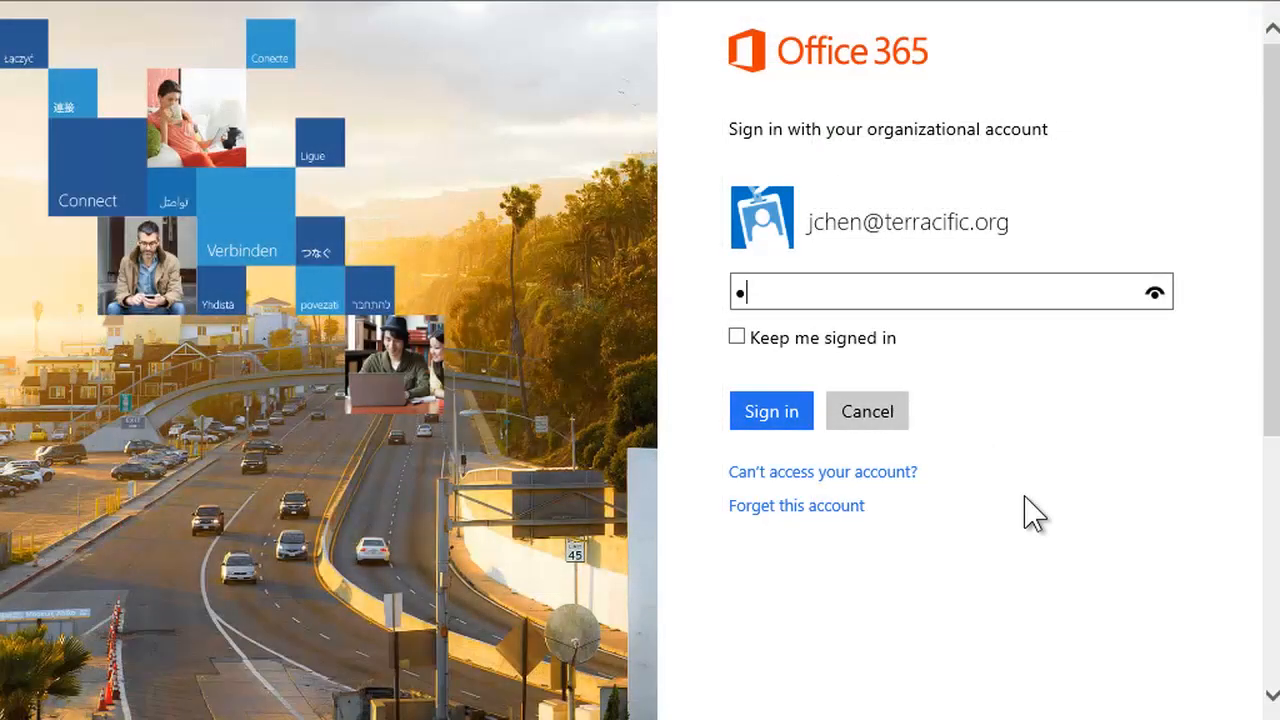
Sign in and land directly on the OneDrive for Business Documents library
{"action": "left_click", "coordinate": [770, 410]}
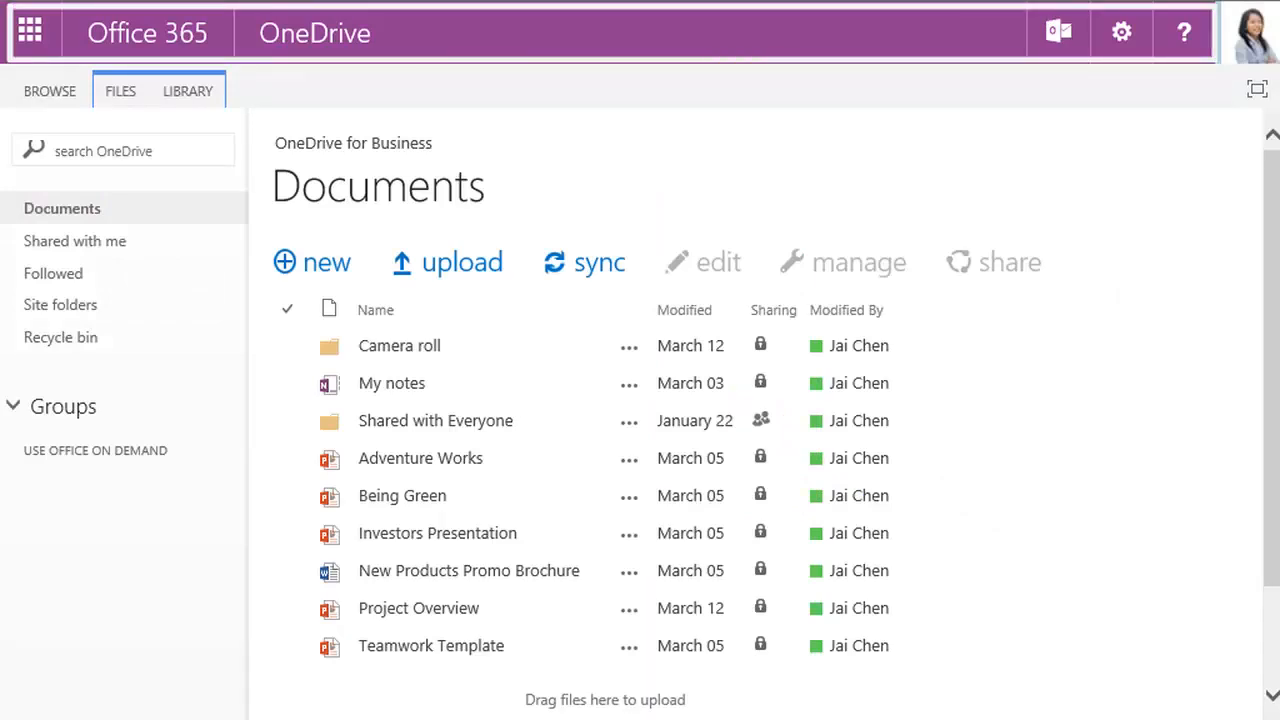
{"action": "mouse_move", "coordinate": [1070, 390]}
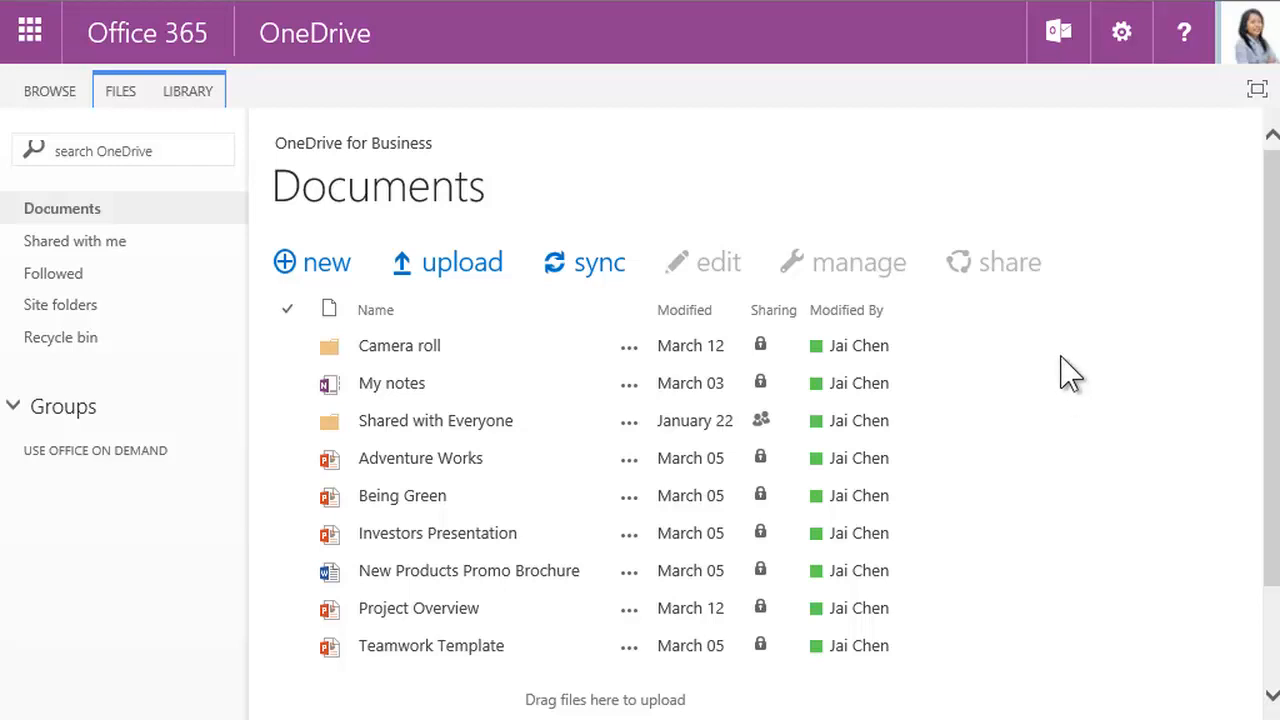
In Office 365 settings, preview themes and save the blueprint theme
{"action": "left_click", "coordinate": [1121, 32]}
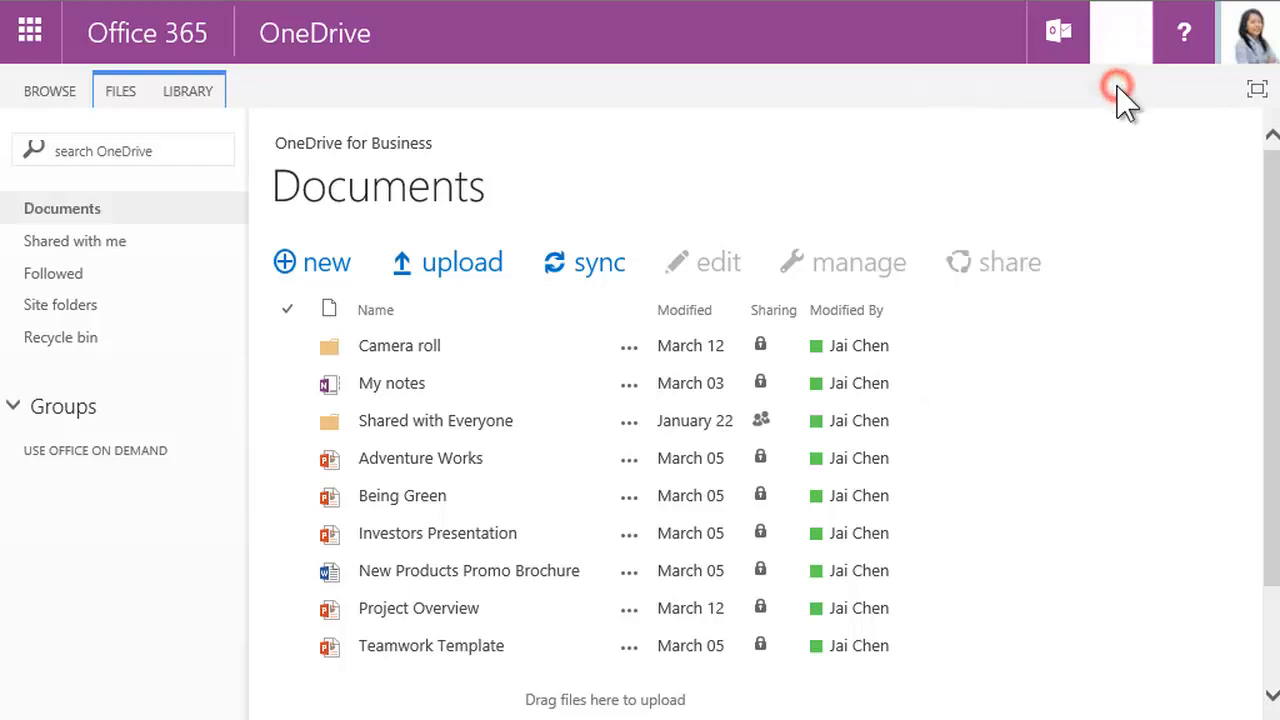
{"action": "left_click", "coordinate": [1121, 31]}
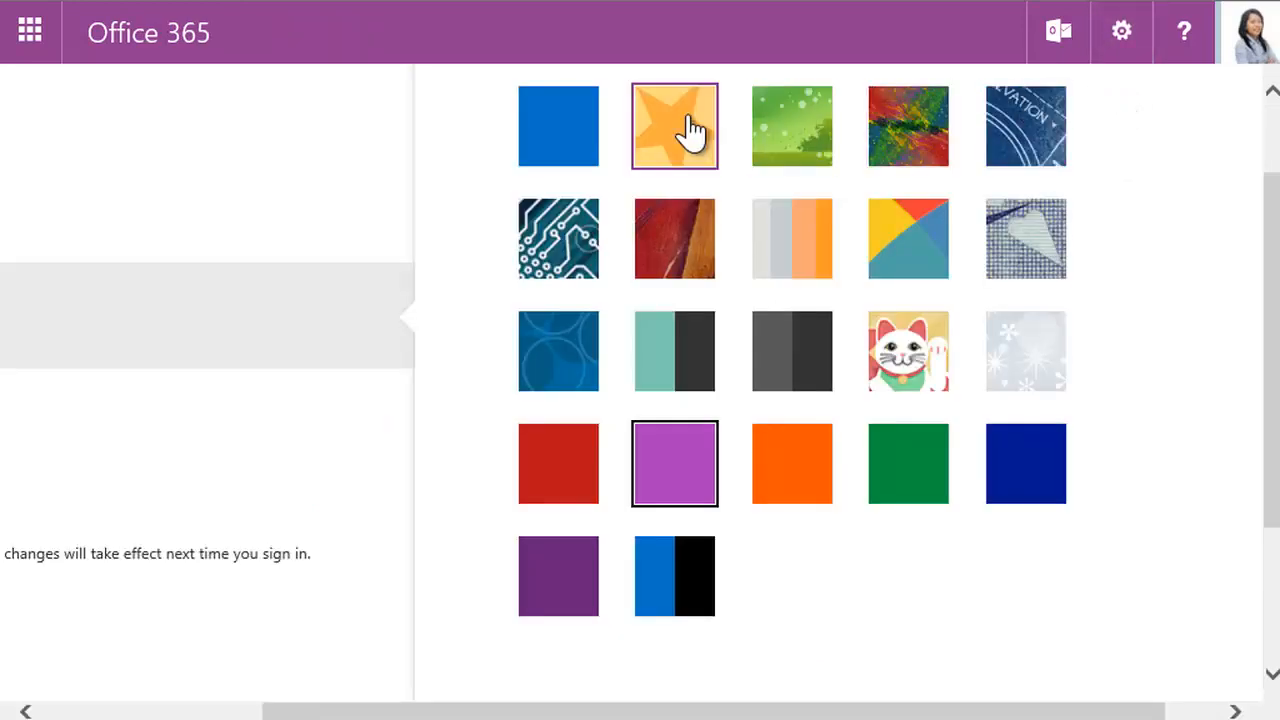
{"action": "left_click", "coordinate": [674, 125]}
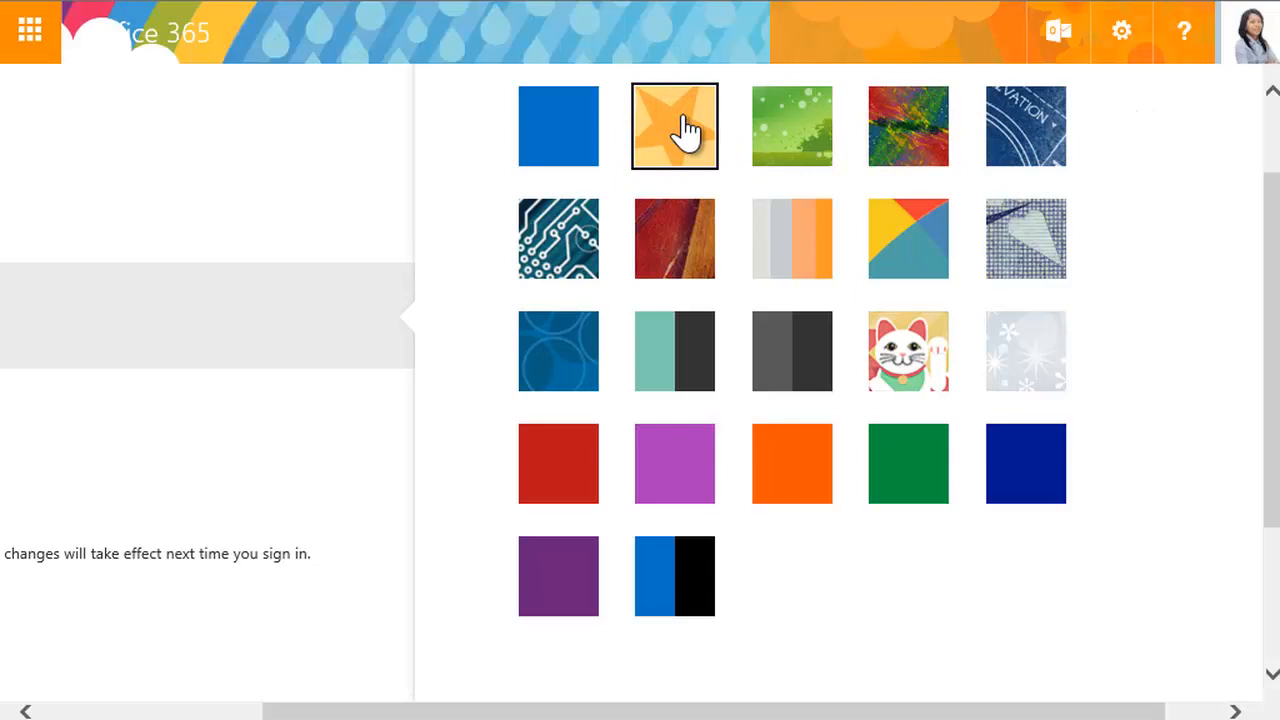
{"action": "mouse_move", "coordinate": [1015, 190]}
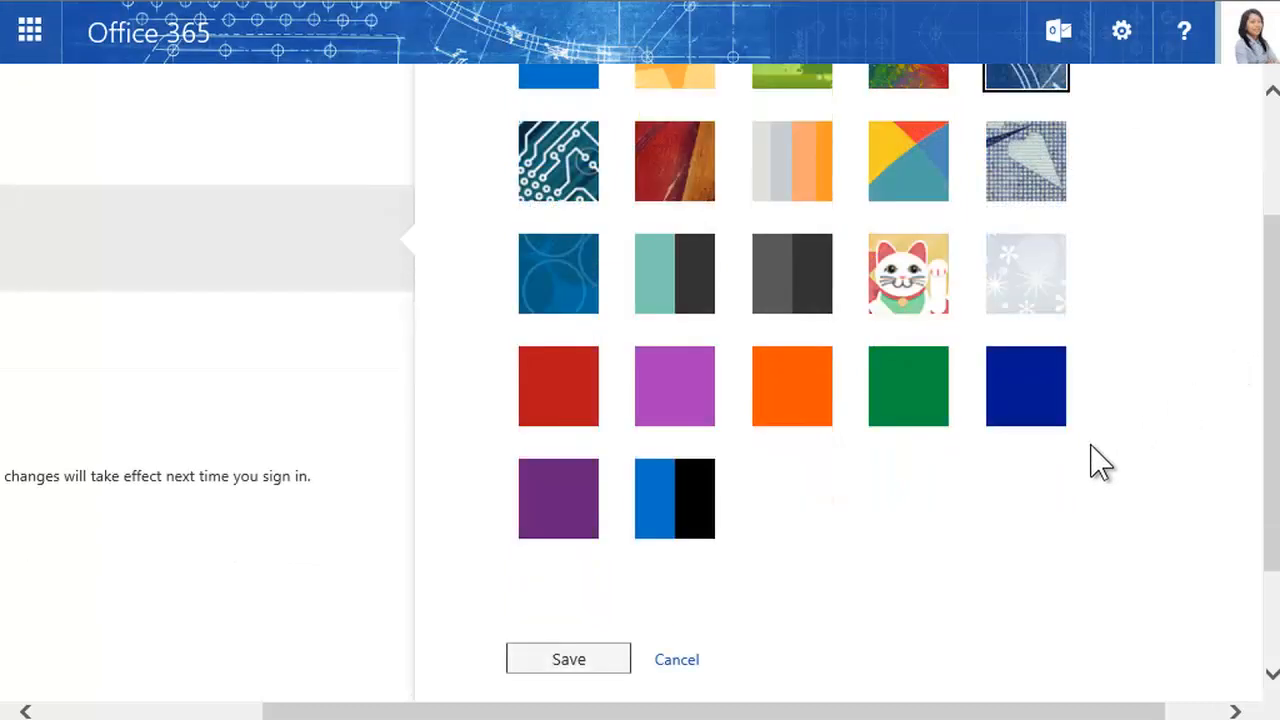
{"action": "left_click", "coordinate": [568, 659]}
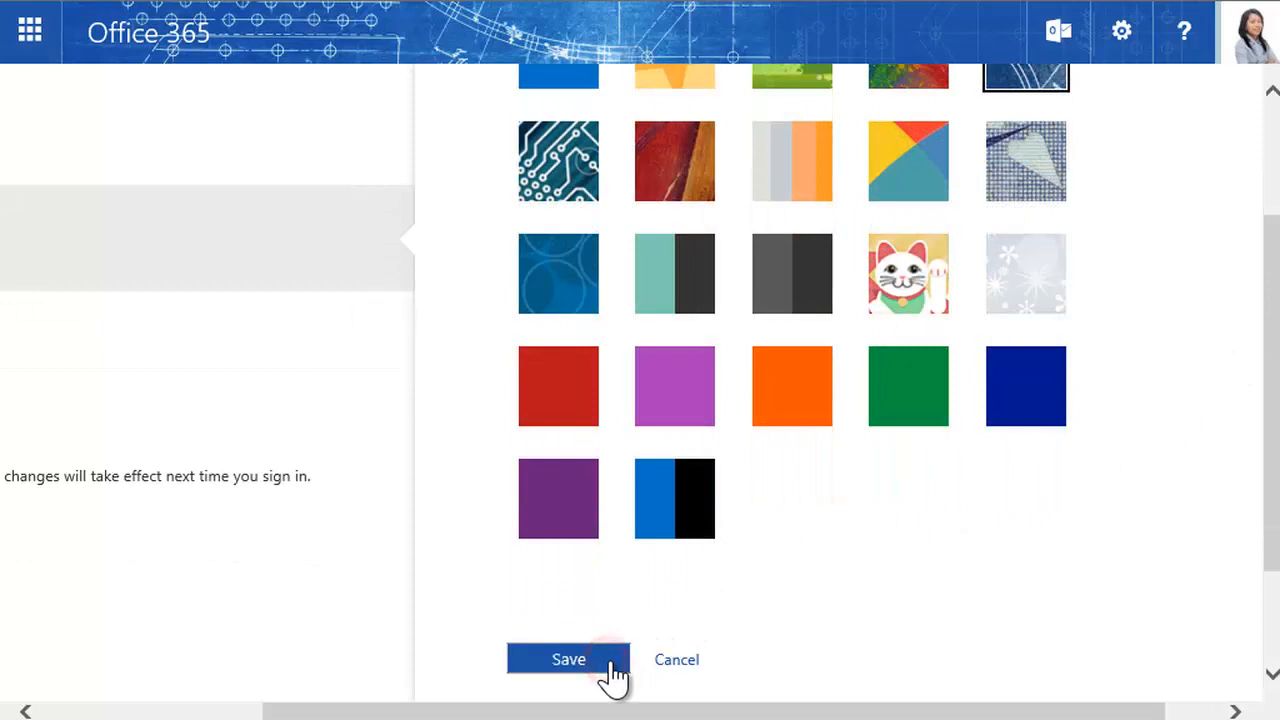
{"action": "left_click", "coordinate": [568, 659]}
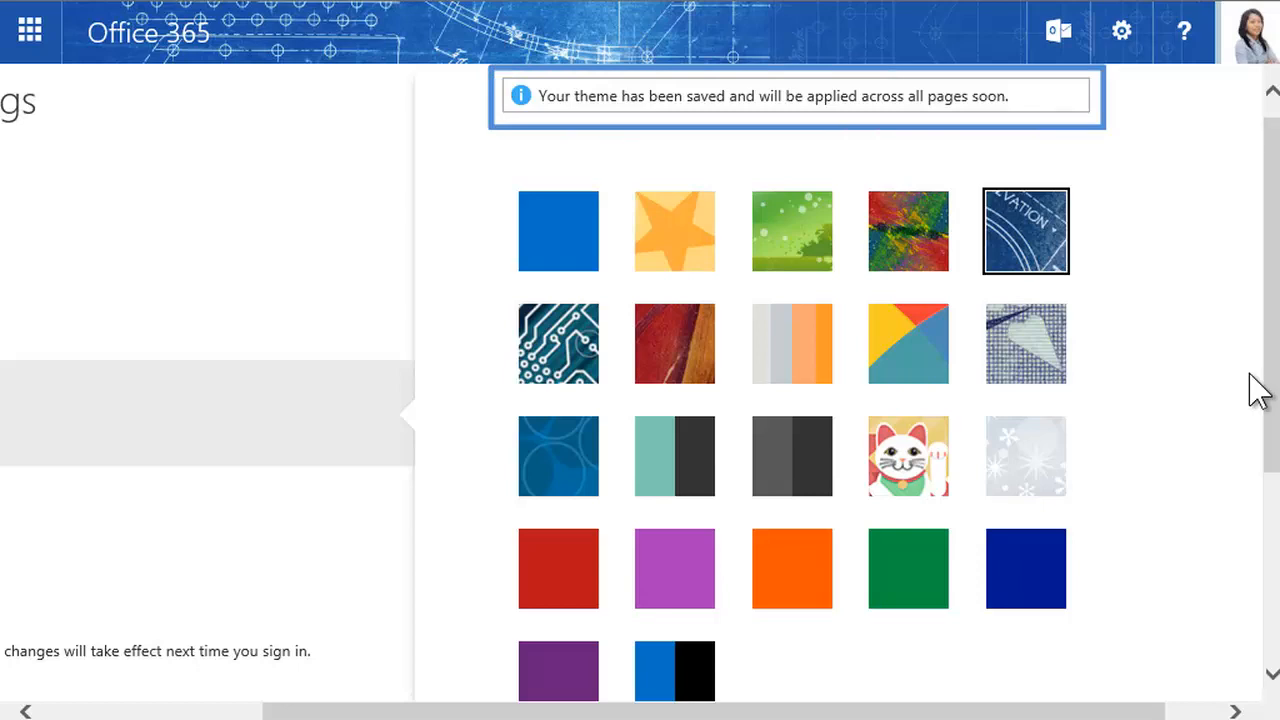
Return to the Outlook inbox showing the new themed header
{"action": "left_click", "coordinate": [28, 30]}
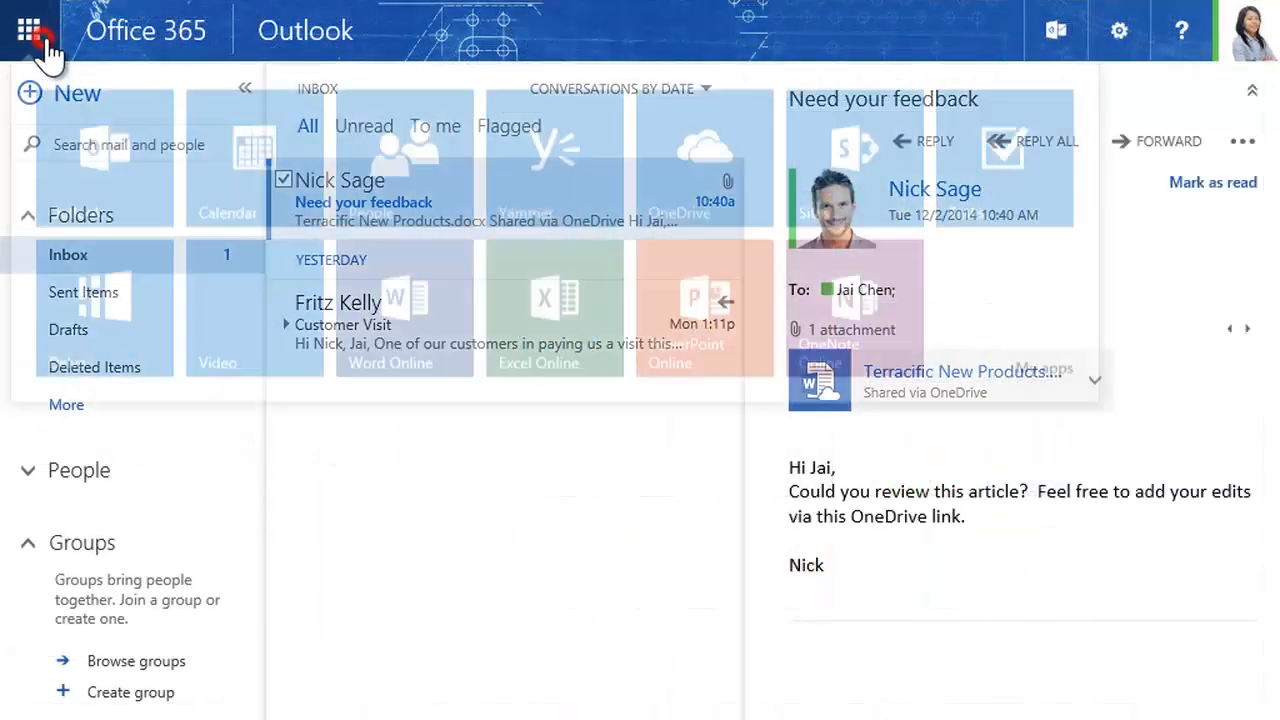
{"action": "left_click", "coordinate": [28, 30]}
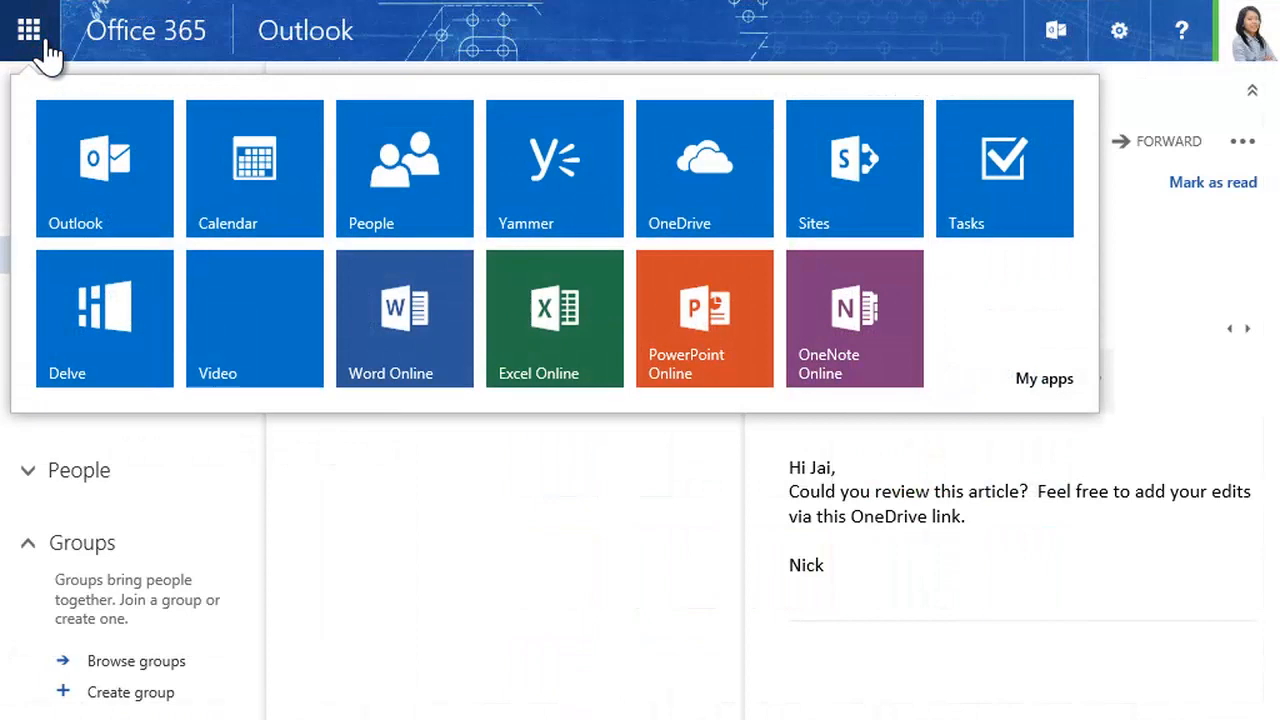
{"action": "left_click", "coordinate": [28, 30]}
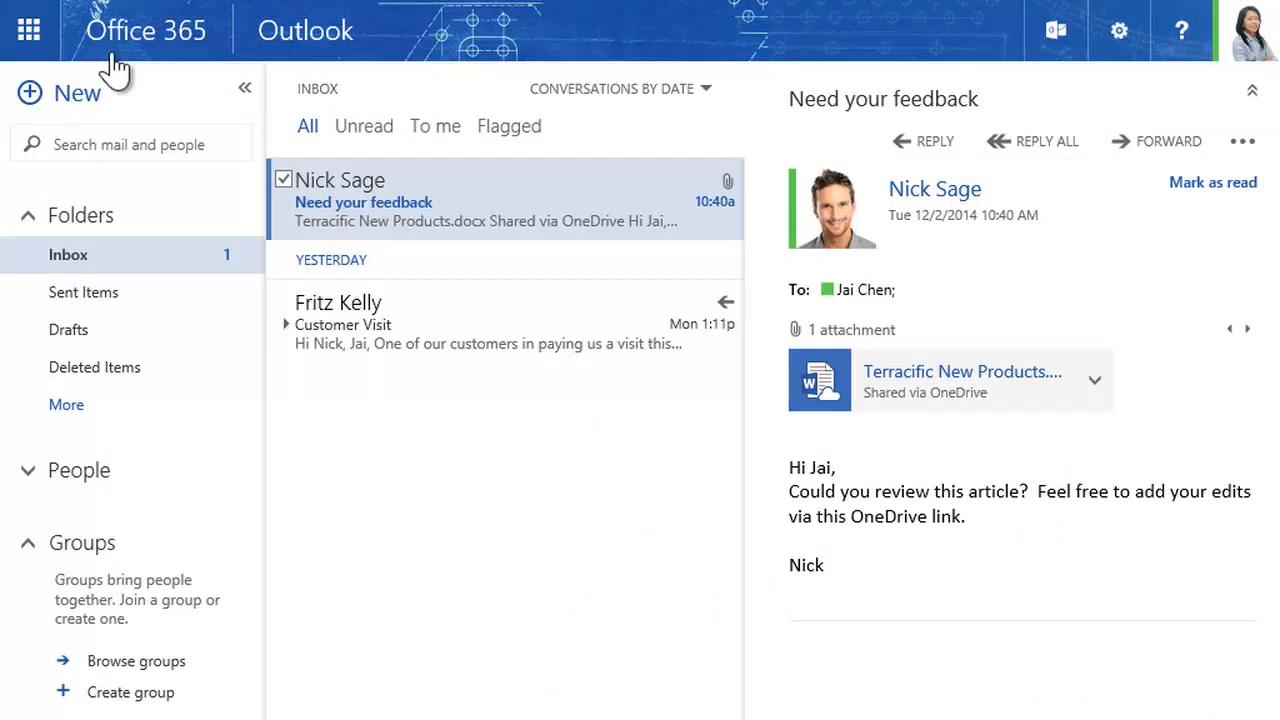